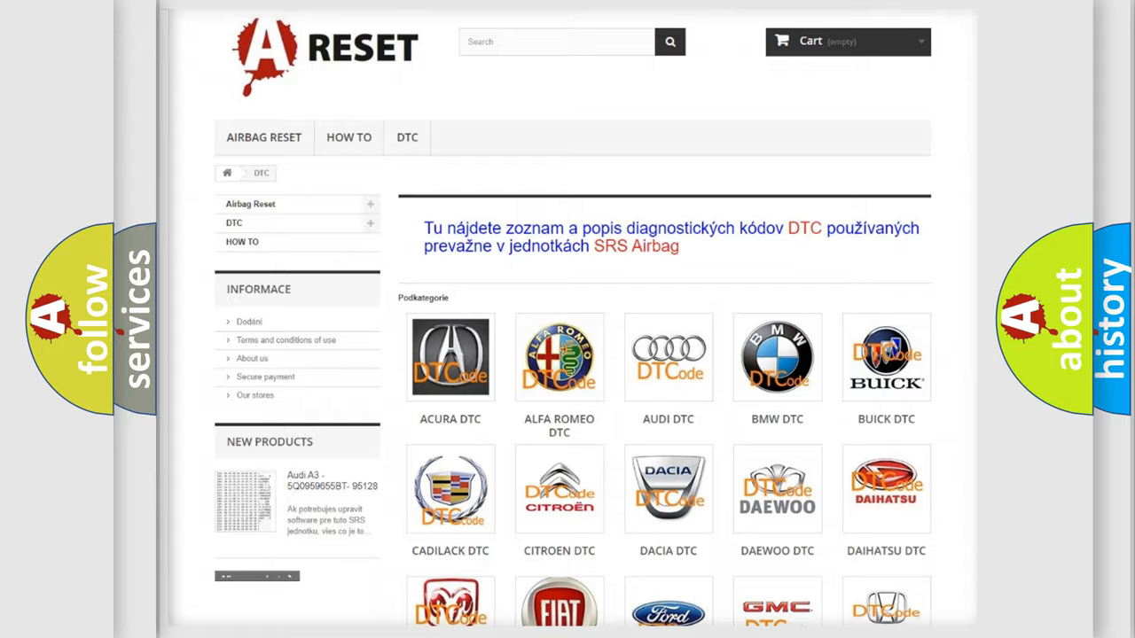
- Go to the Fiat DTC page and skim its grid of diagnostic code subcategories
scroll(down, 3)
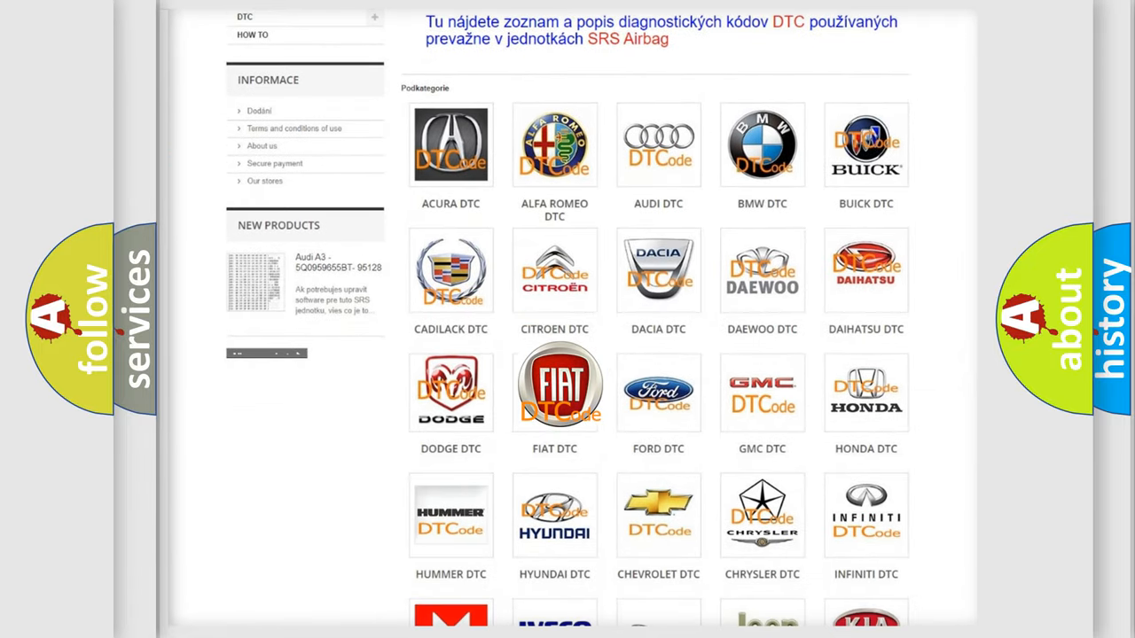
click(553, 388)
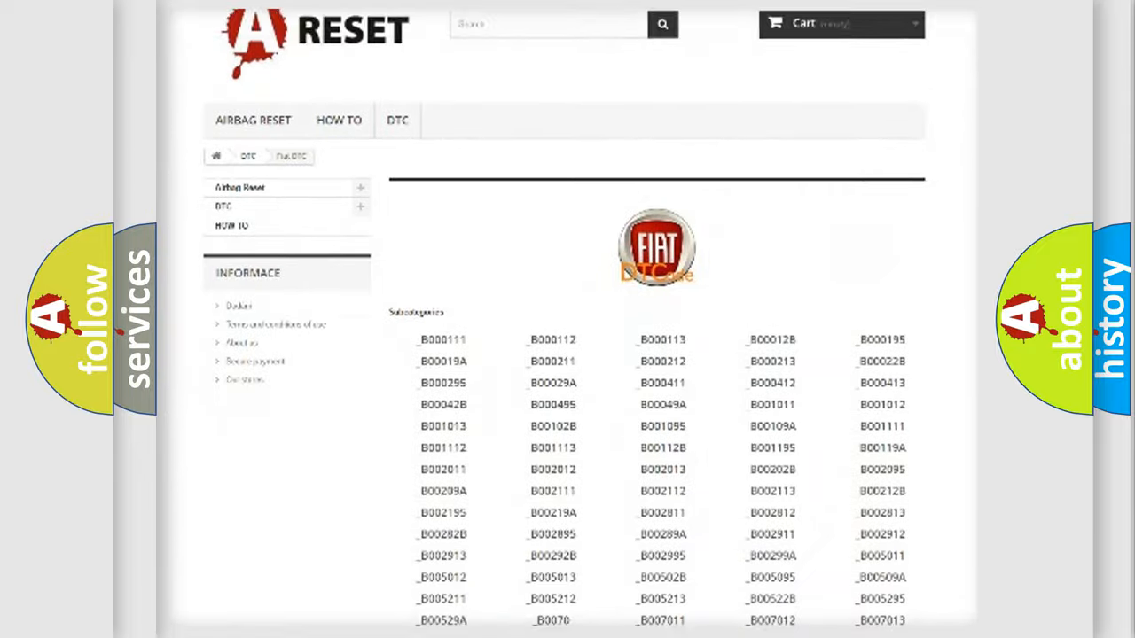
scroll(down, 3)
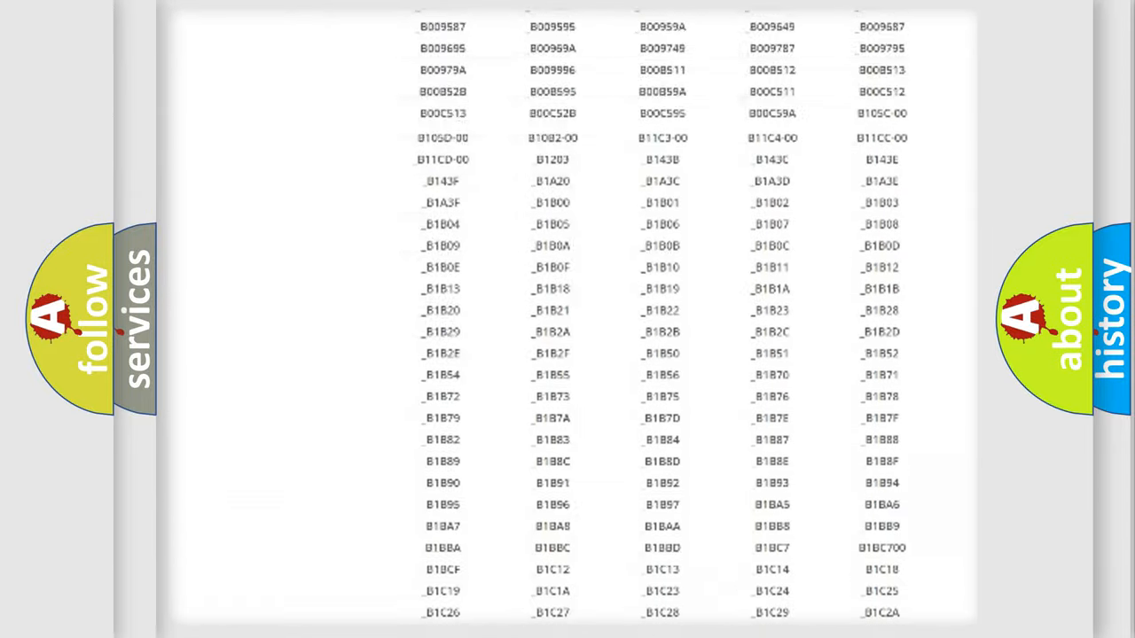
scroll(up, 3)
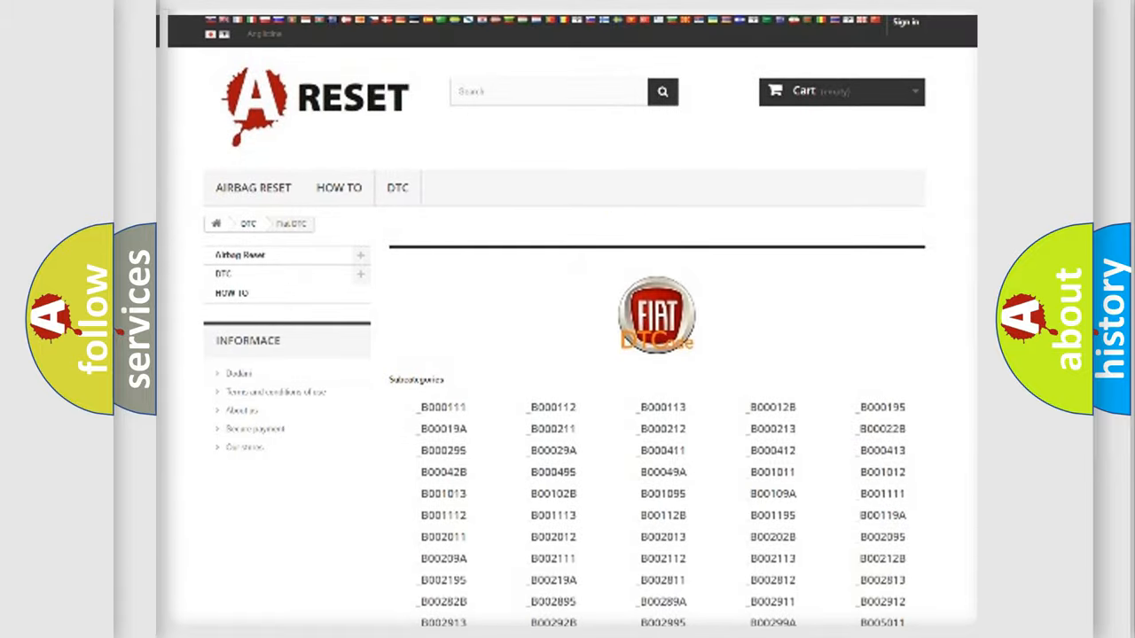